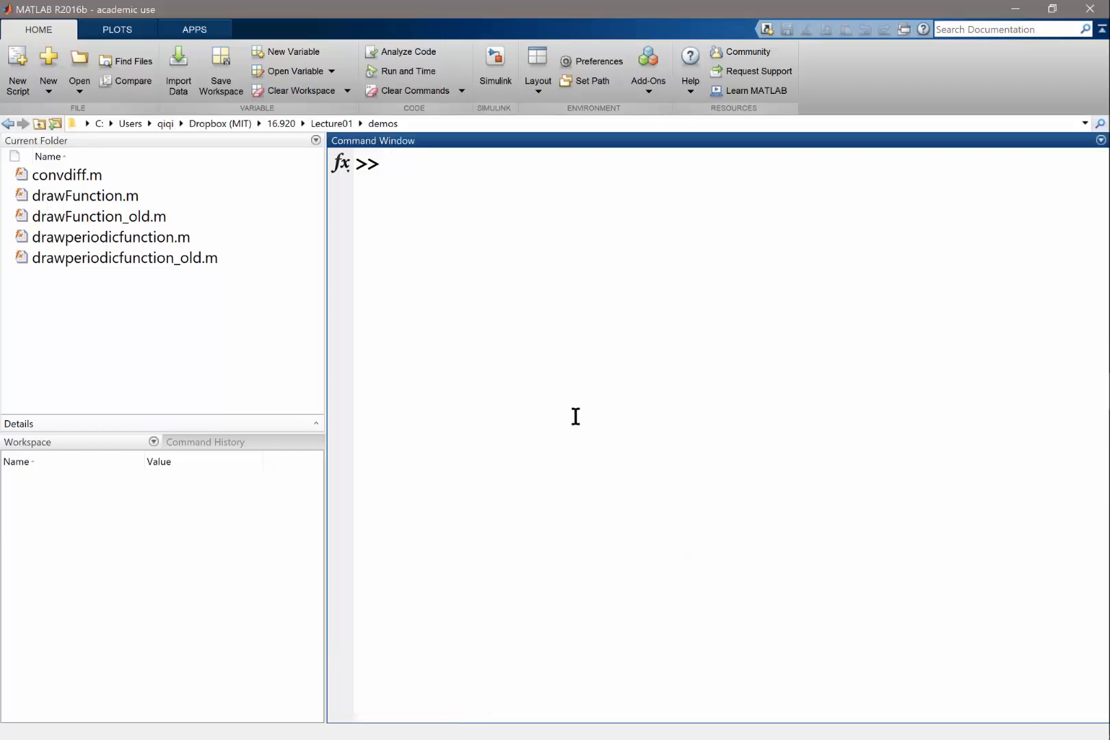
Start a convdiff( call at the command prompt so its U and kappa hint appears.
type("conv")
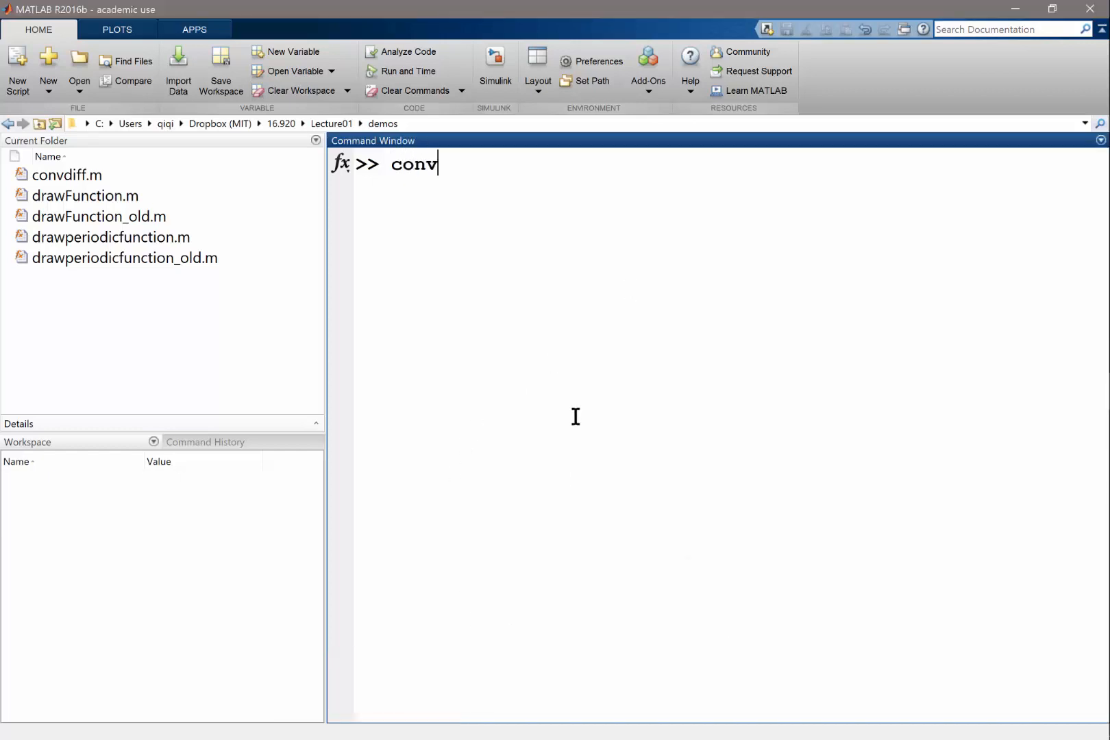
type("diff(")
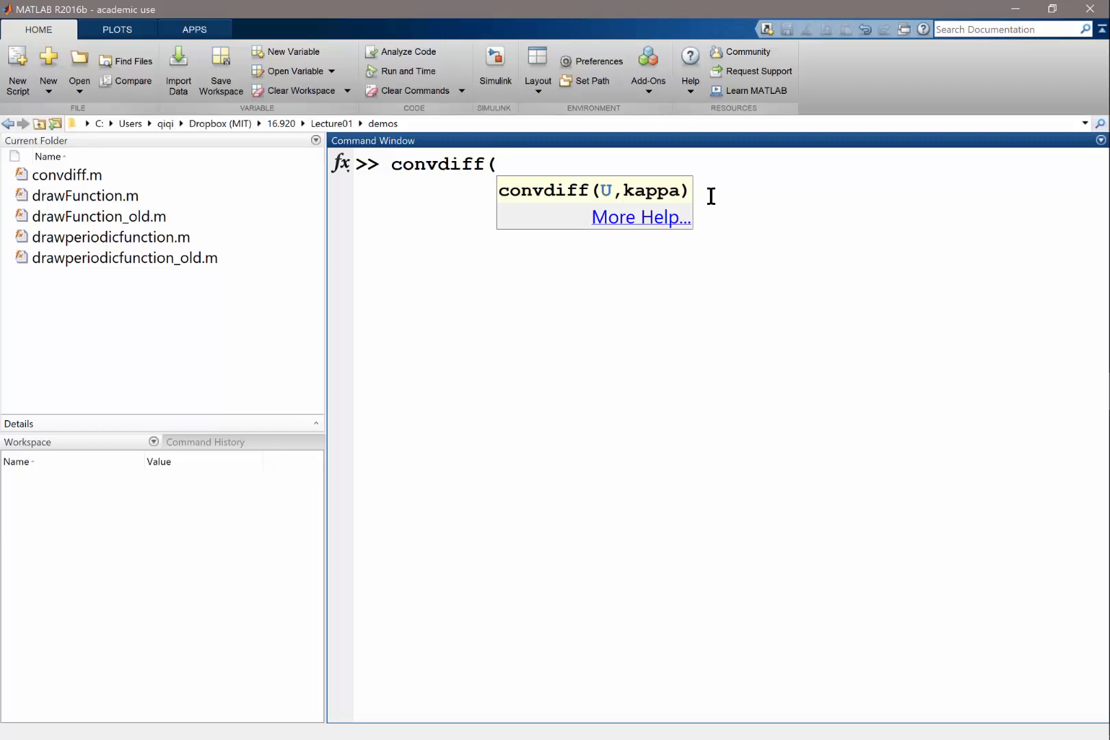
Run convdiff(10, 6), opening a figure titled U=10.00, κ=6.00 at t=0.00.
type("10, 6)")
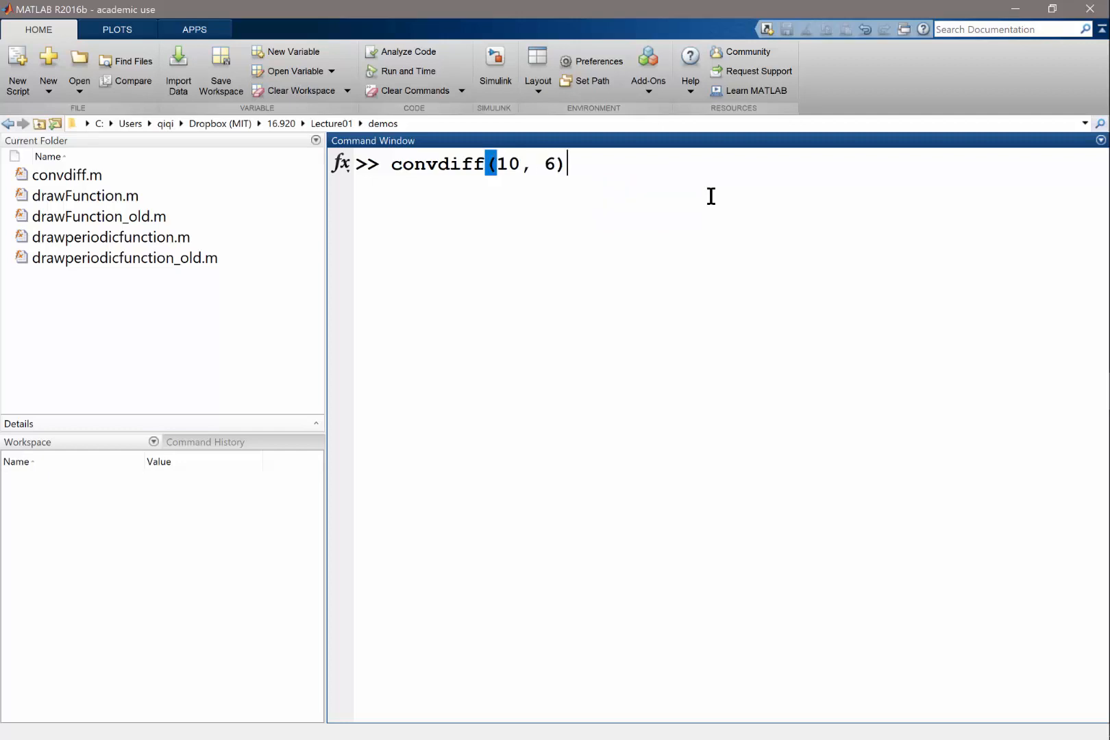
key("enter")
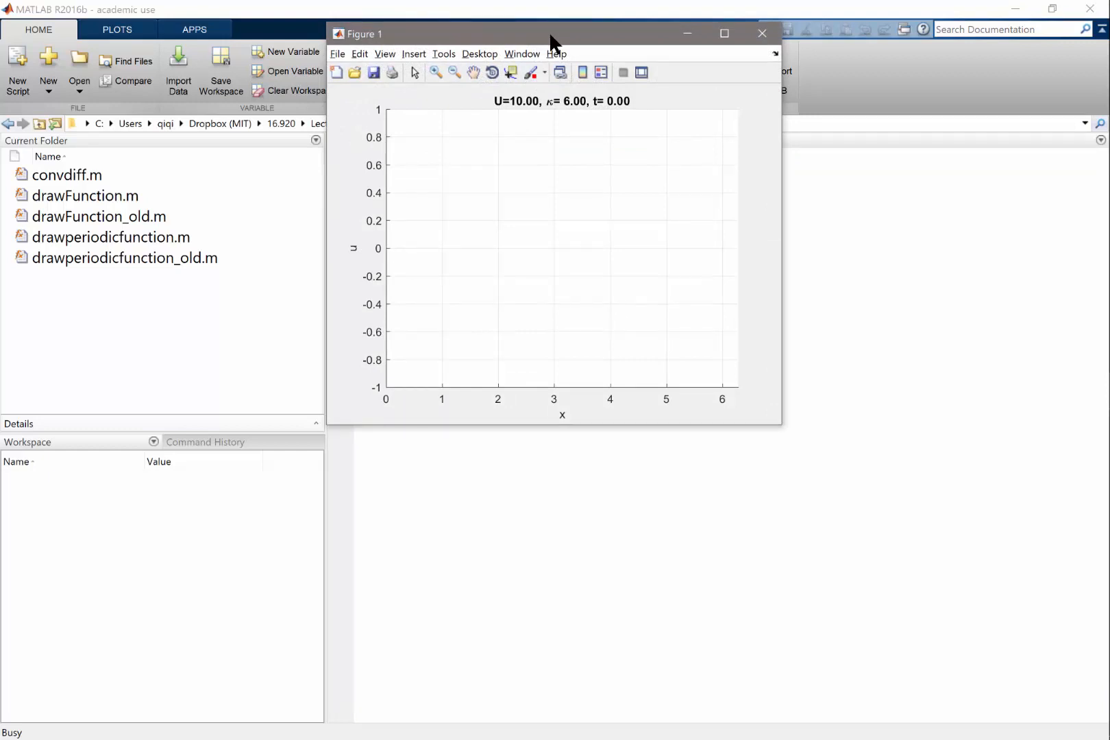
left_click(723, 33)
type("convdiff(10, 6);")
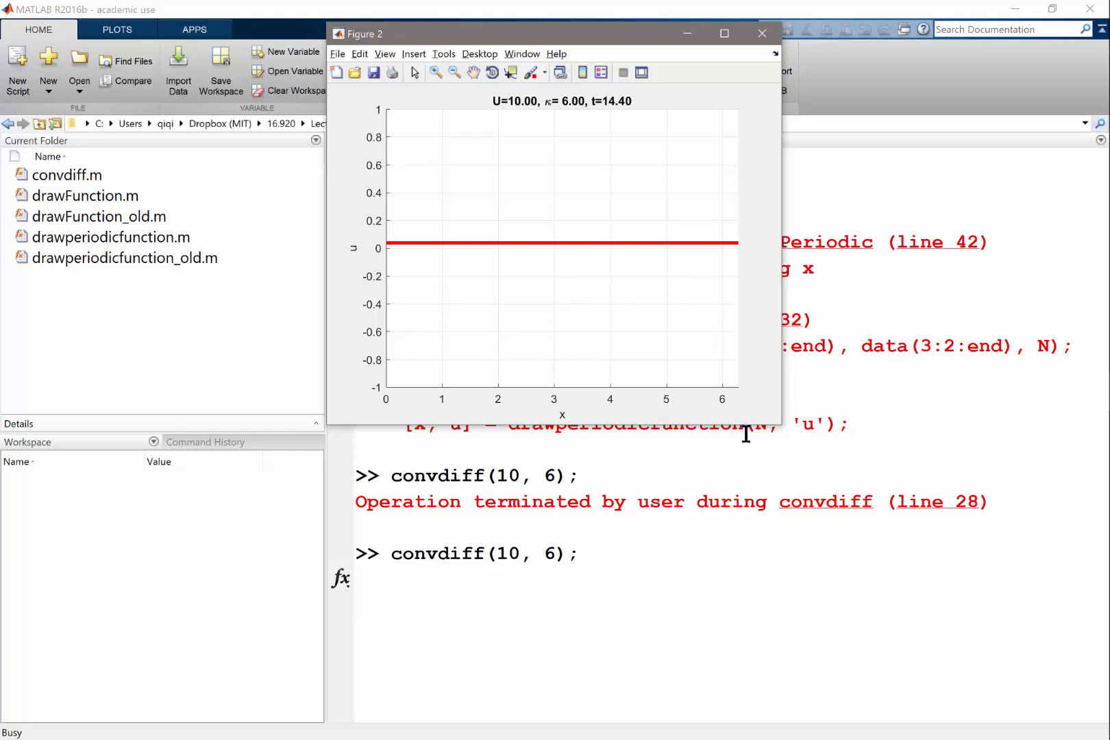
Switch to the OneNote lecture notes on the convection–diffusion equation and back to MATLAB.
key("alt+tab")
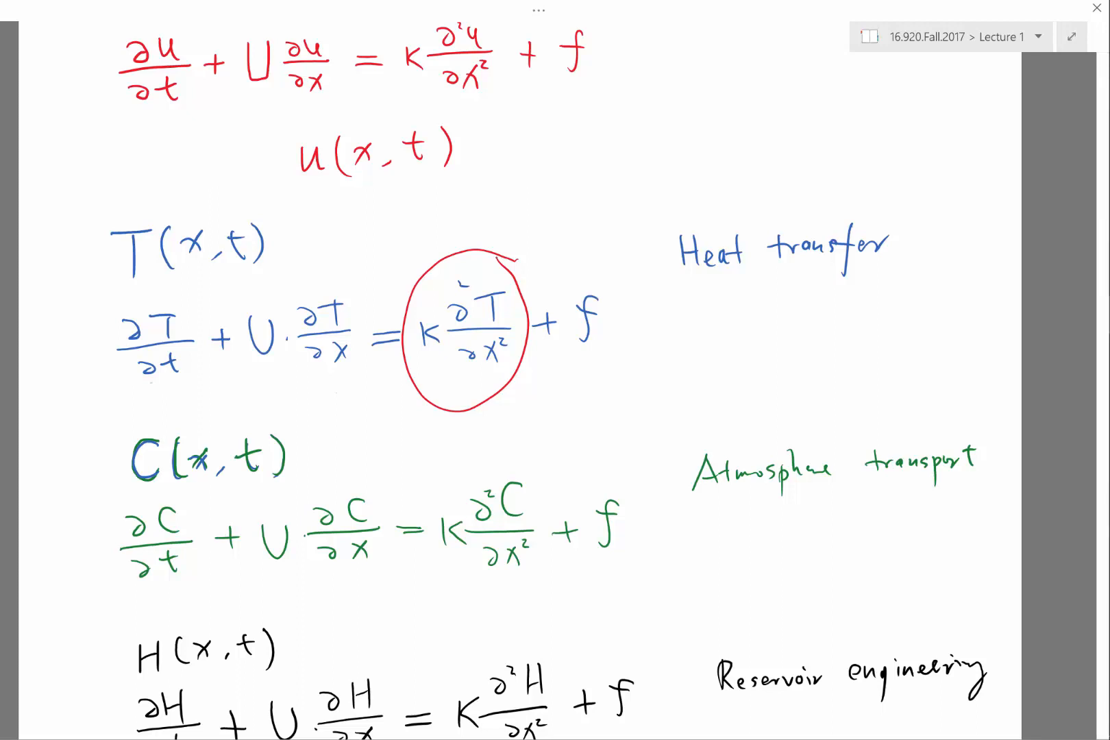
key("alt+tab")
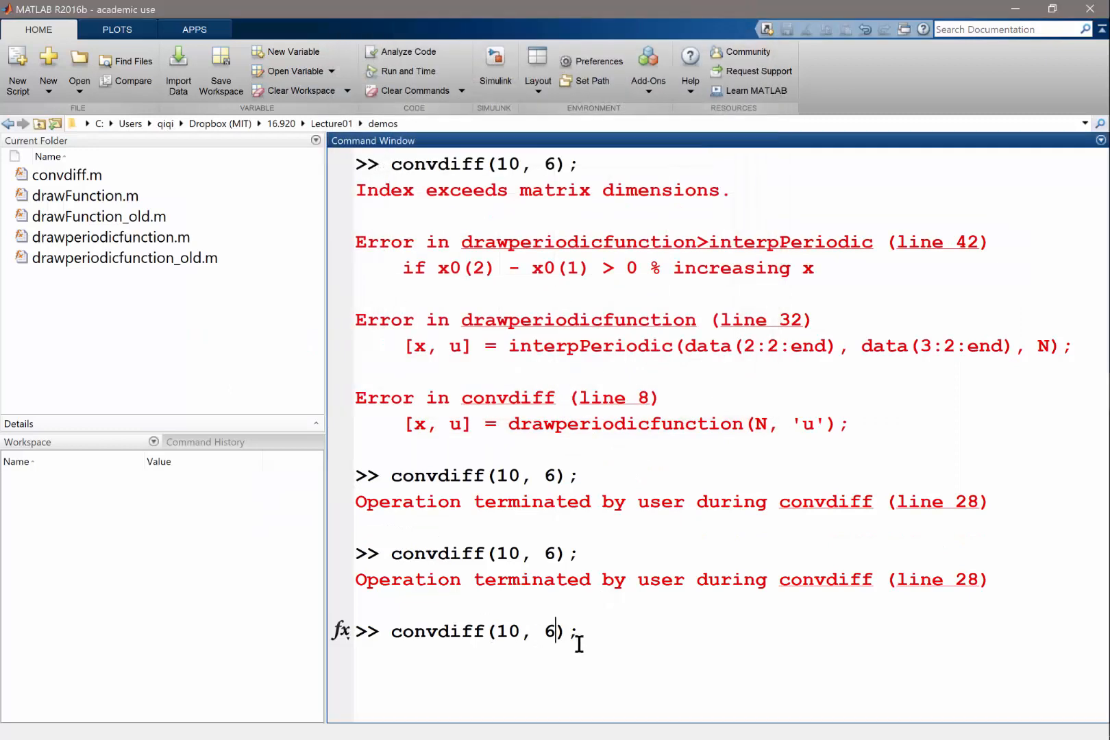
Change the recalled command's diffusivity argument from 6 to 0.06.
type("0")
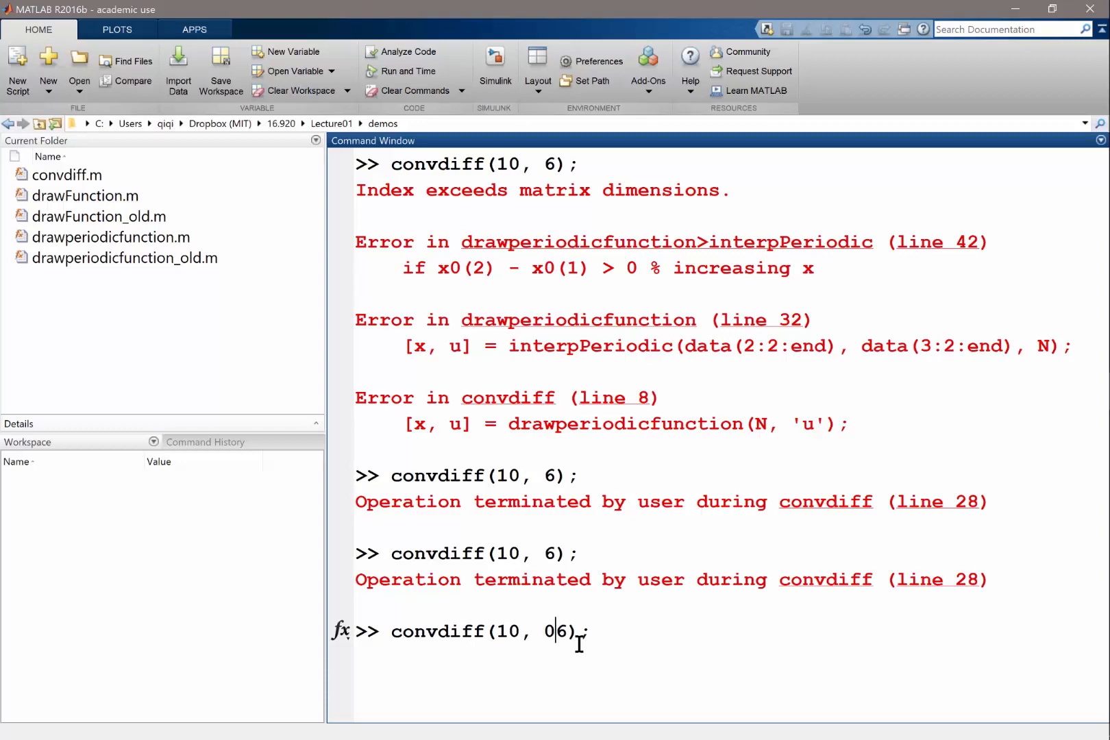
type(".0")
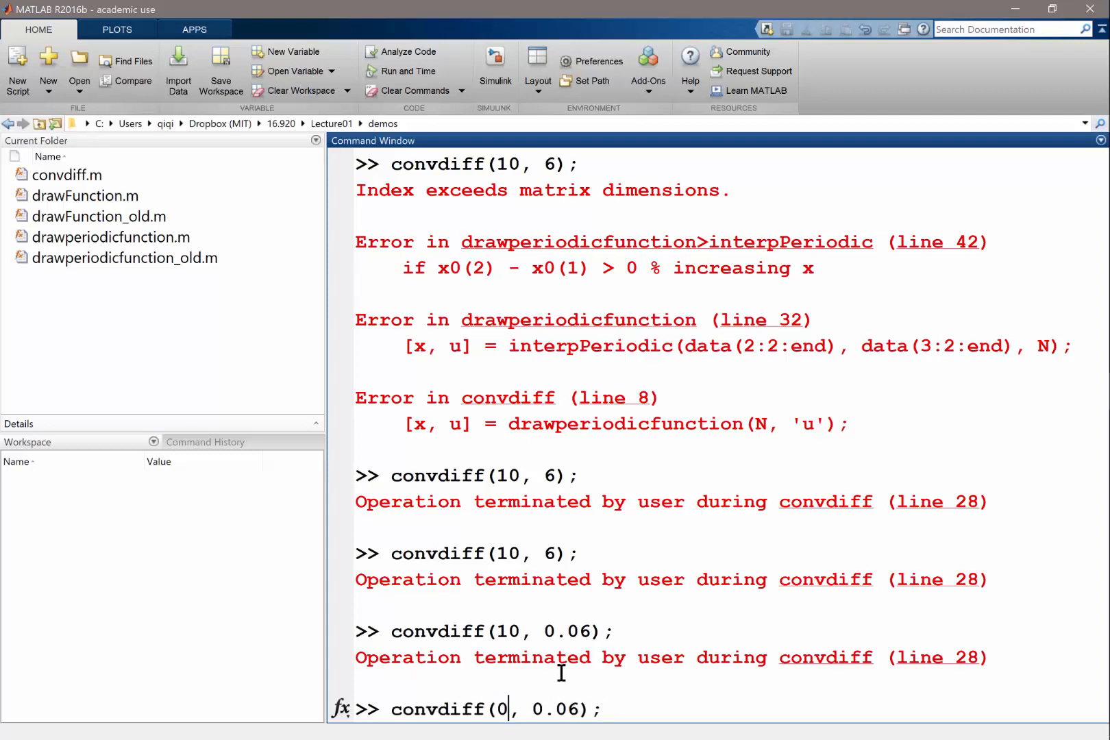
Run convdiff(0.1, 0.06) so the drawn curve flattens in Figure 3.
type(".1")
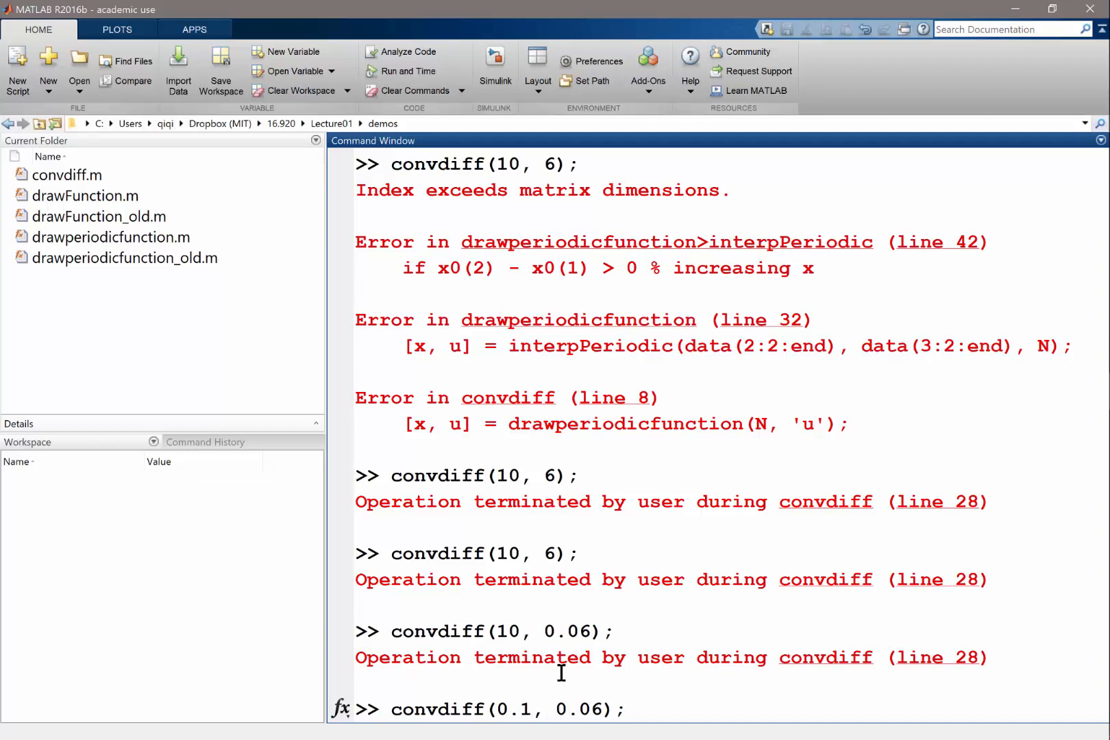
key("enter")
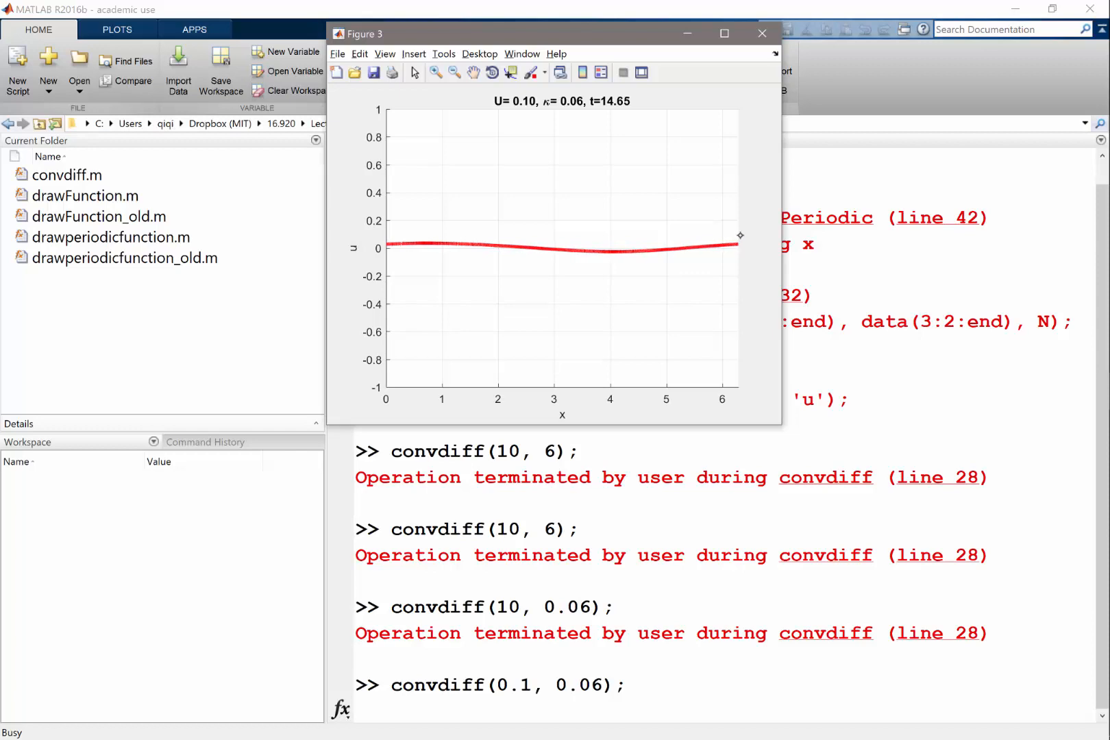
Stop the running simulation and re-enter convdiff(0.1, 0.06); at the prompt.
left_click(761, 33)
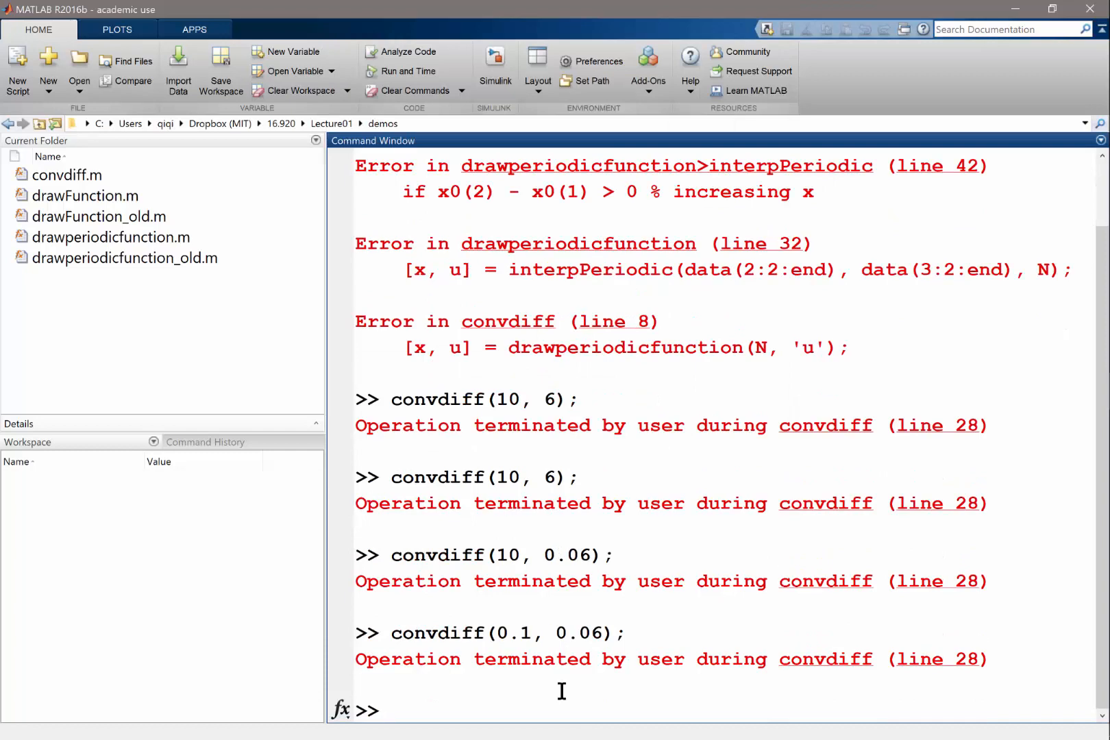
type("convdiff(0.1, 0.06);")
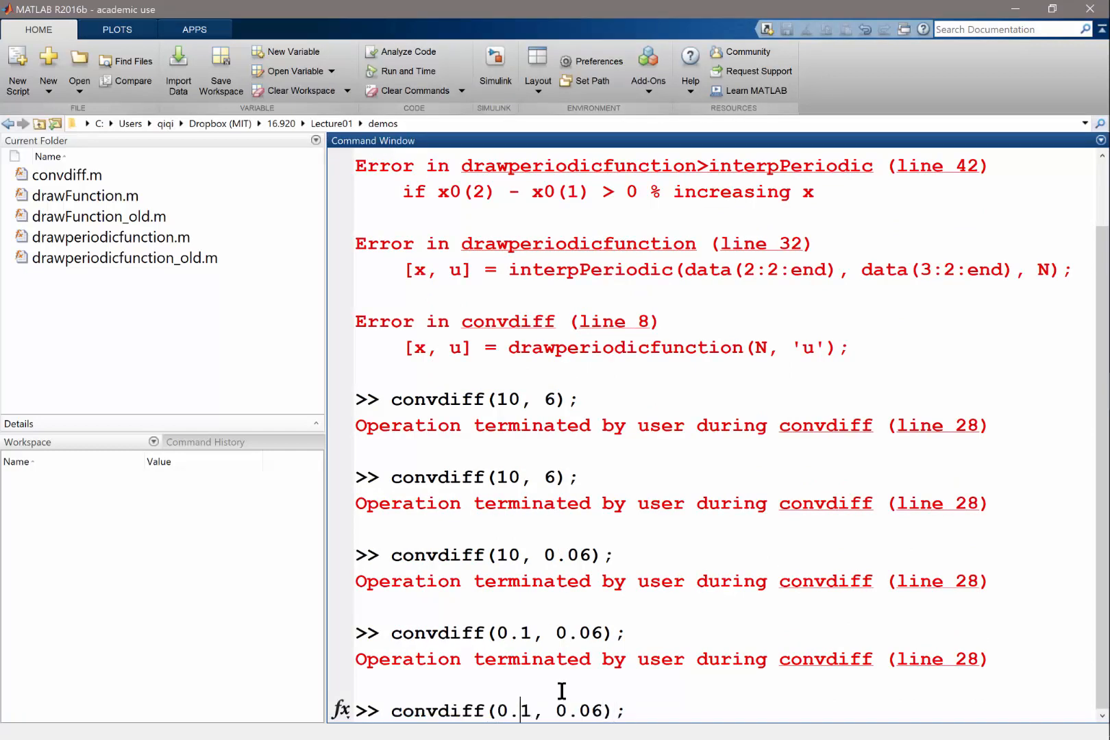